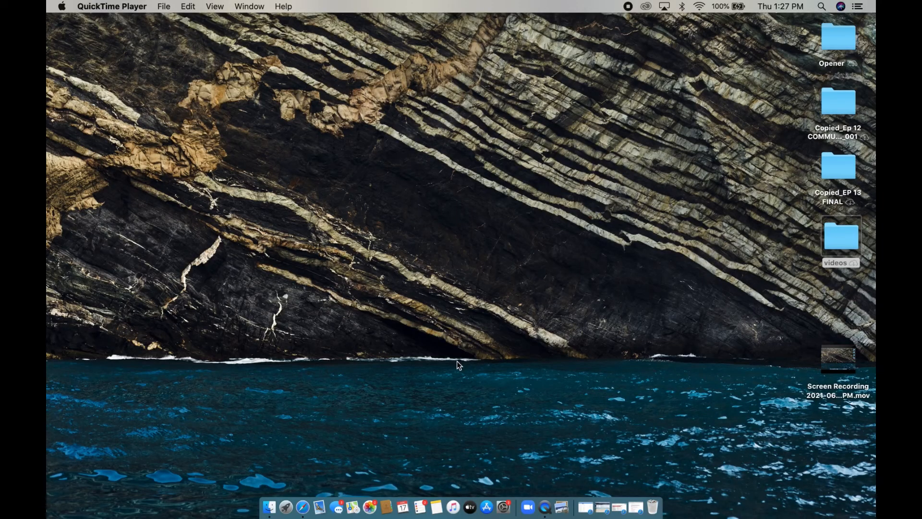
pyautogui.moveTo(302, 506)
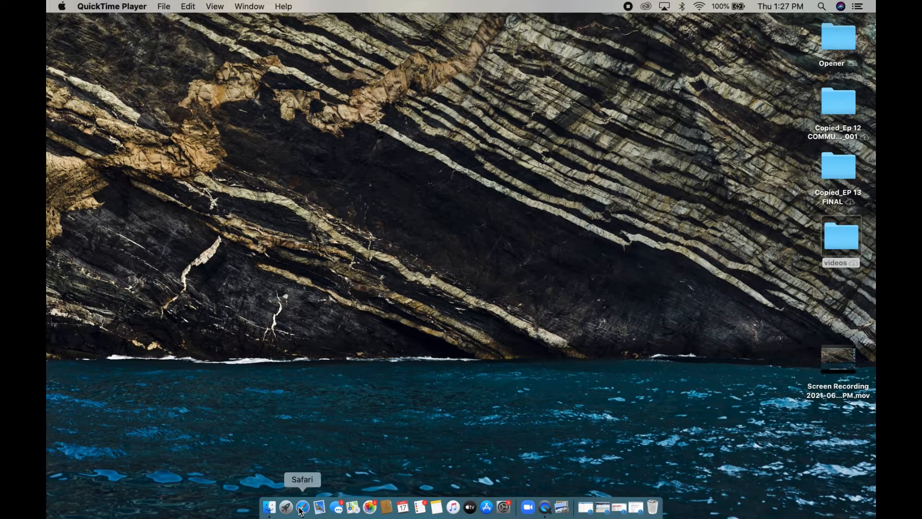
# - Launch Safari from the Dock so the Twitch homepage loads
pyautogui.click(301, 506)
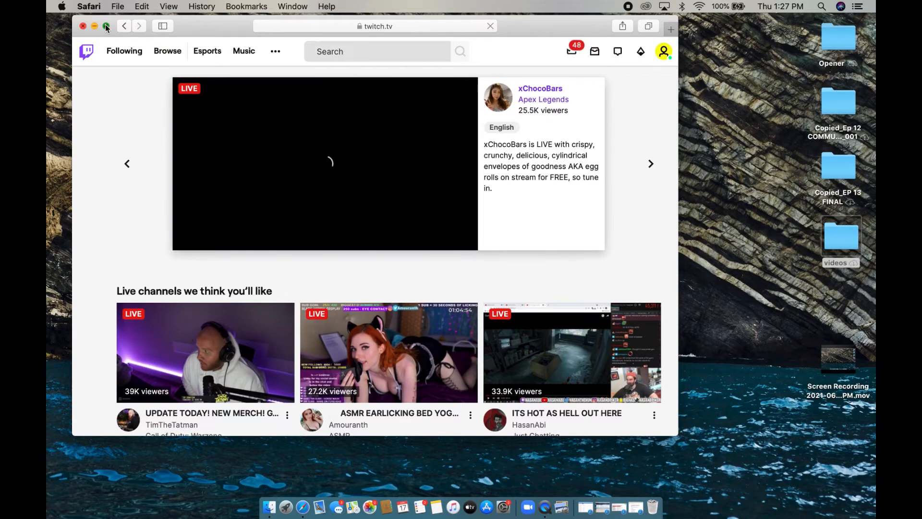
# - Maximize the browser, enter xChocoBars' featured live channel and pause the stream
pyautogui.click(106, 26)
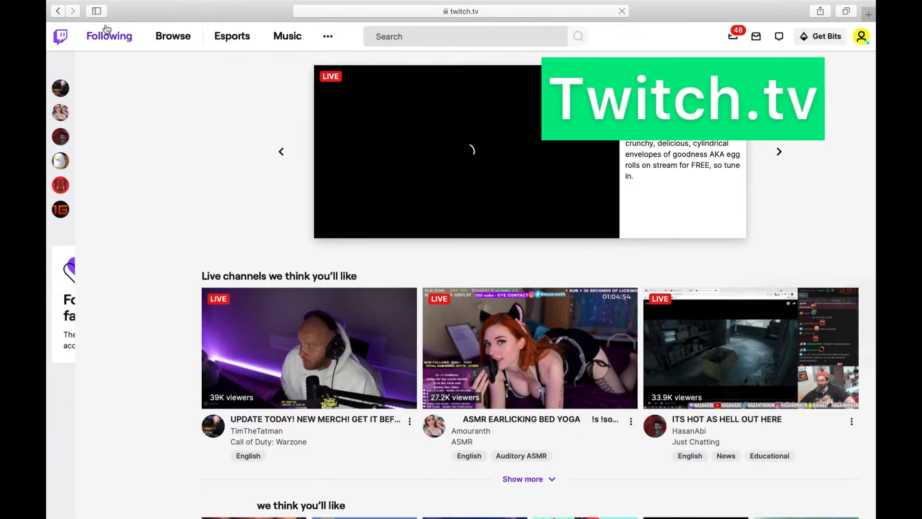
pyautogui.click(96, 11)
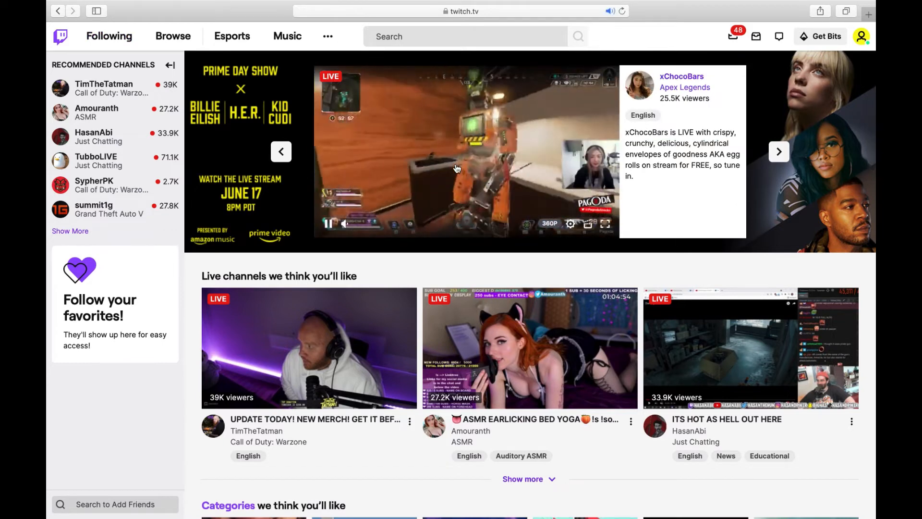
pyautogui.click(455, 167)
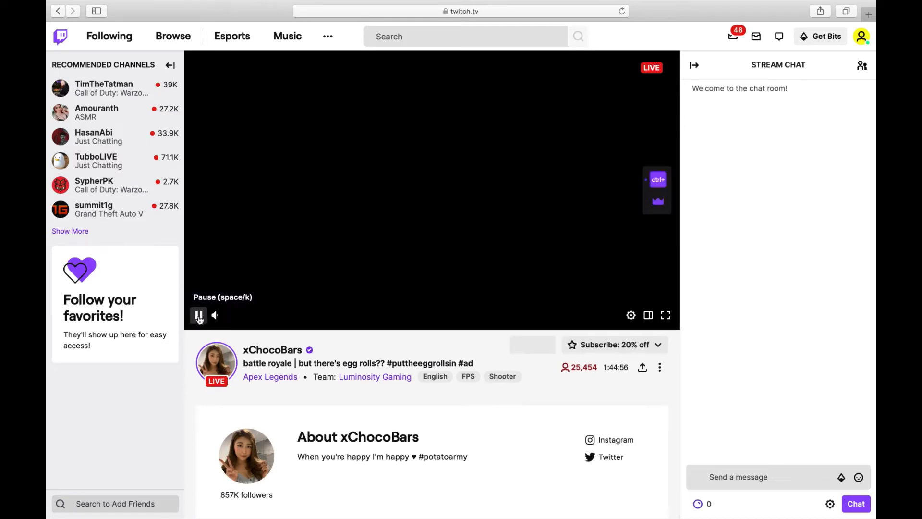
pyautogui.click(199, 315)
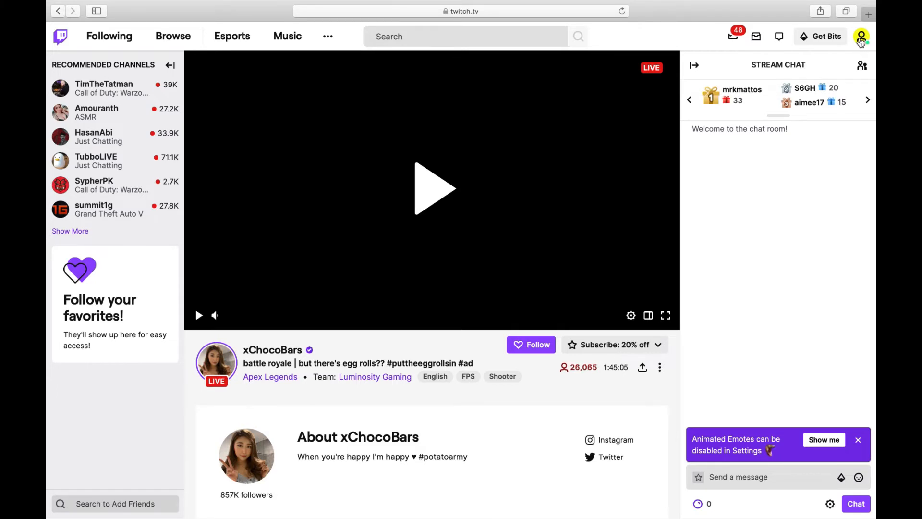
# - Go to the account Settings page via the profile avatar menu
pyautogui.click(861, 36)
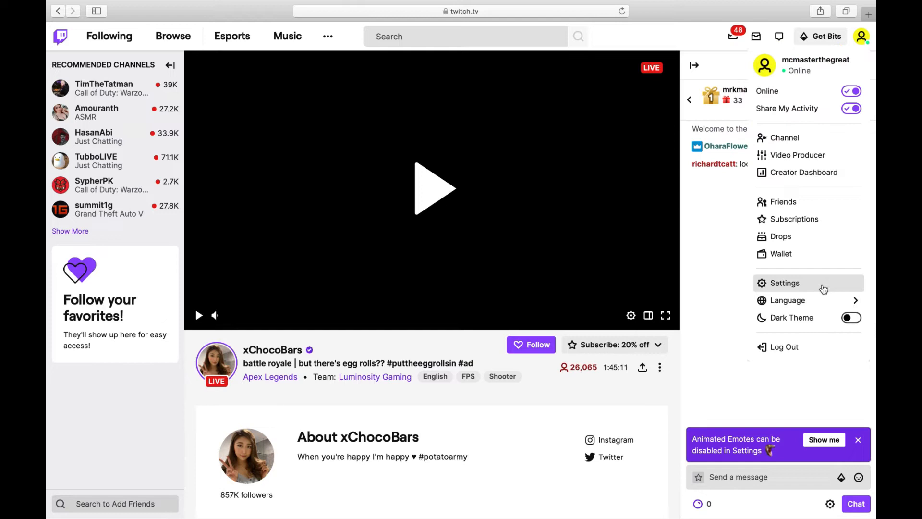
pyautogui.click(785, 282)
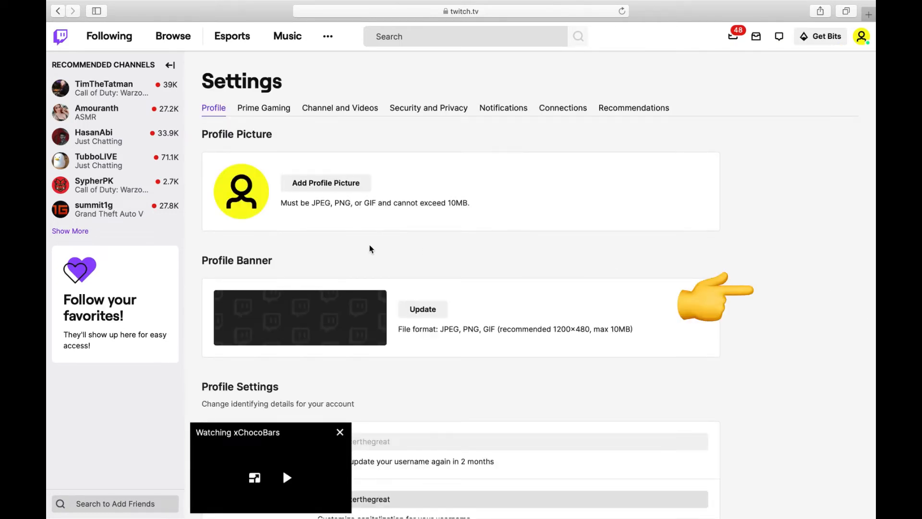
# - Enter 'Charlie bings' as the new Display Name in Profile Settings
pyautogui.scroll(-3)
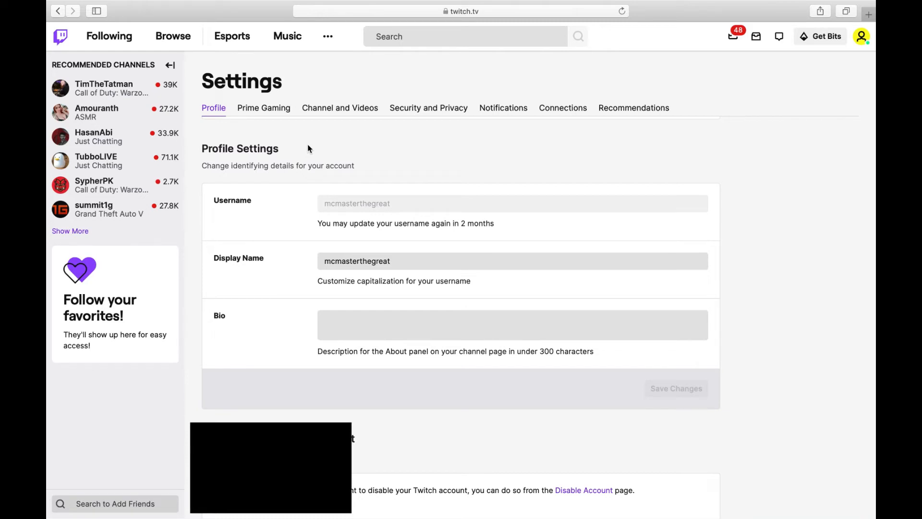
pyautogui.moveTo(306, 152)
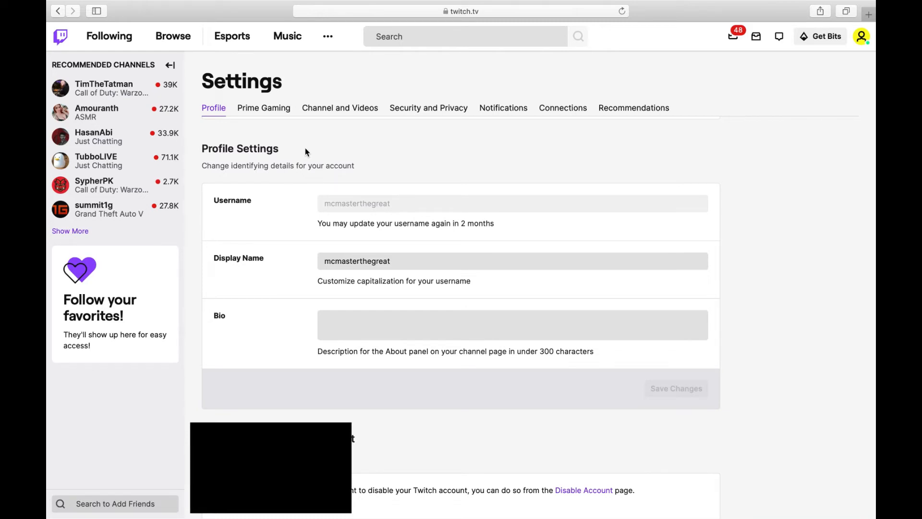
pyautogui.moveTo(252, 204)
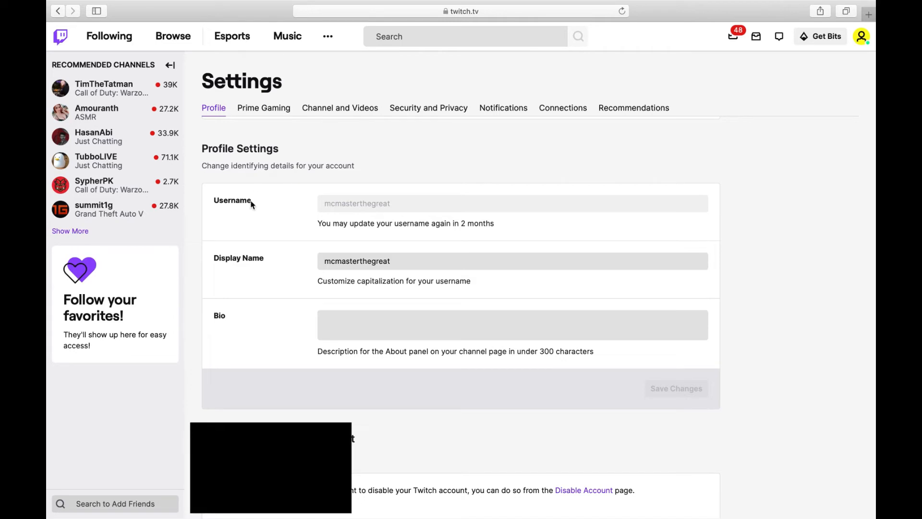
pyautogui.moveTo(334, 210)
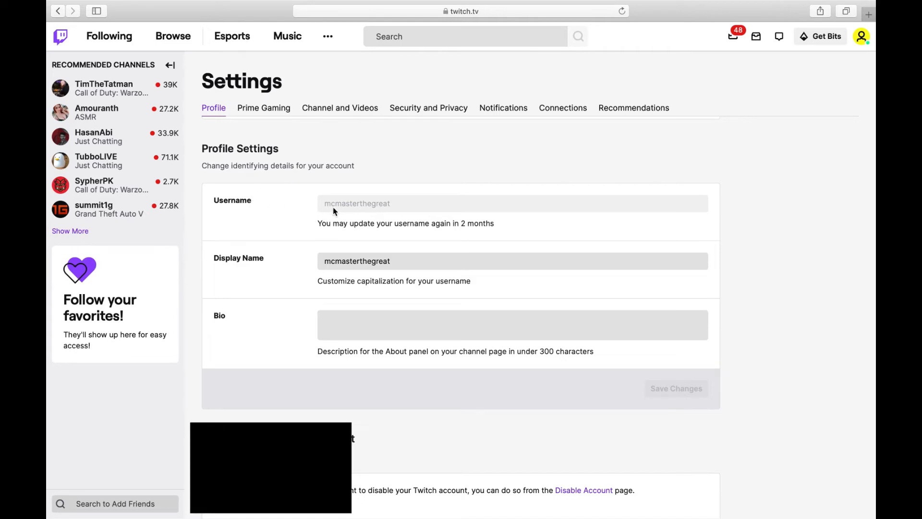
pyautogui.moveTo(382, 212)
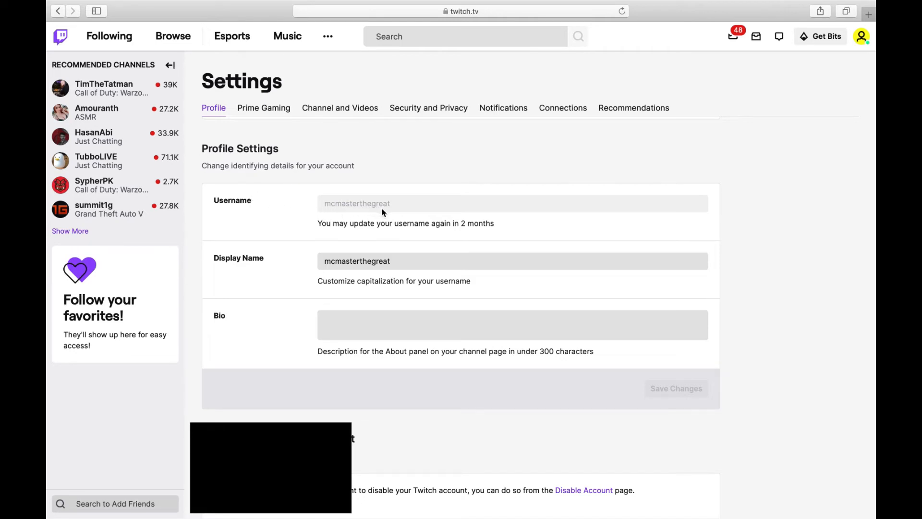
pyautogui.moveTo(390, 206)
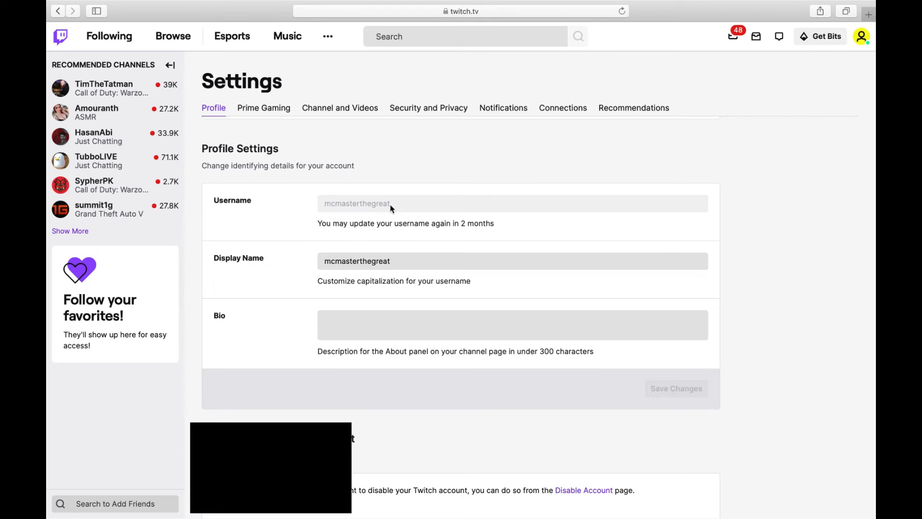
pyautogui.moveTo(403, 209)
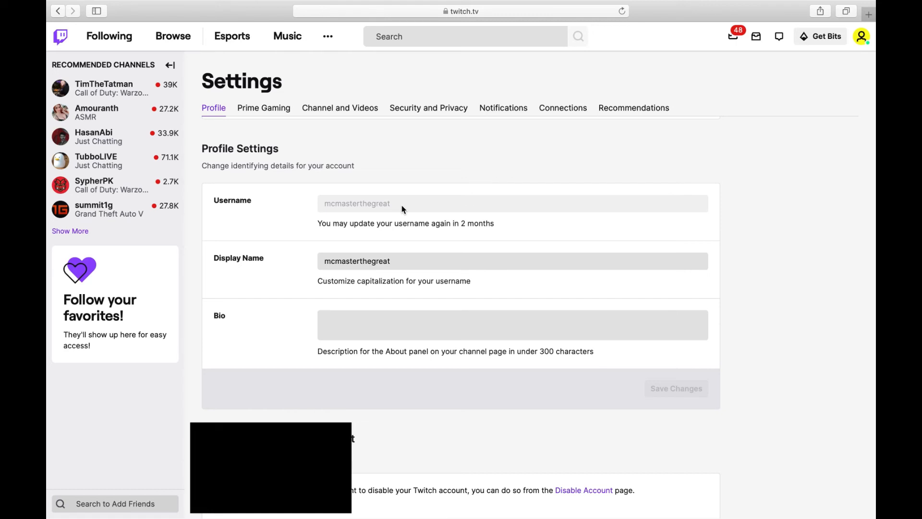
pyautogui.write('Charlie bings')
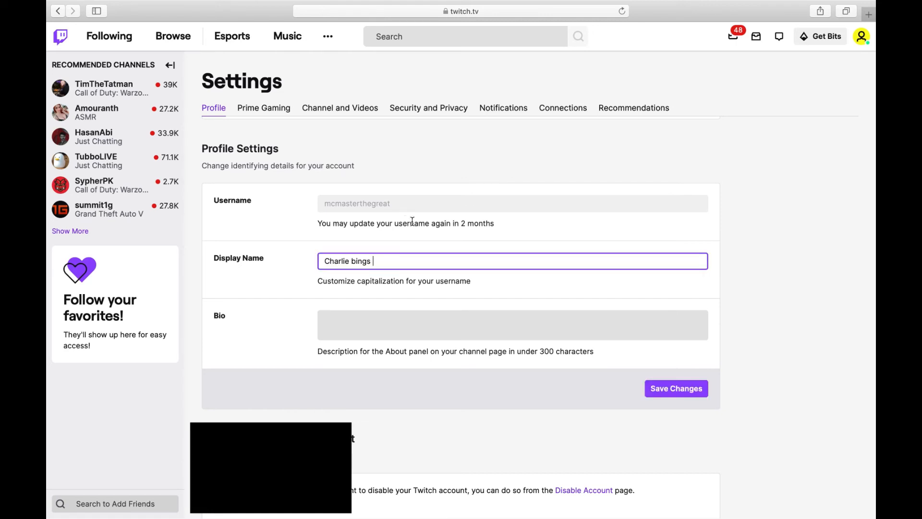